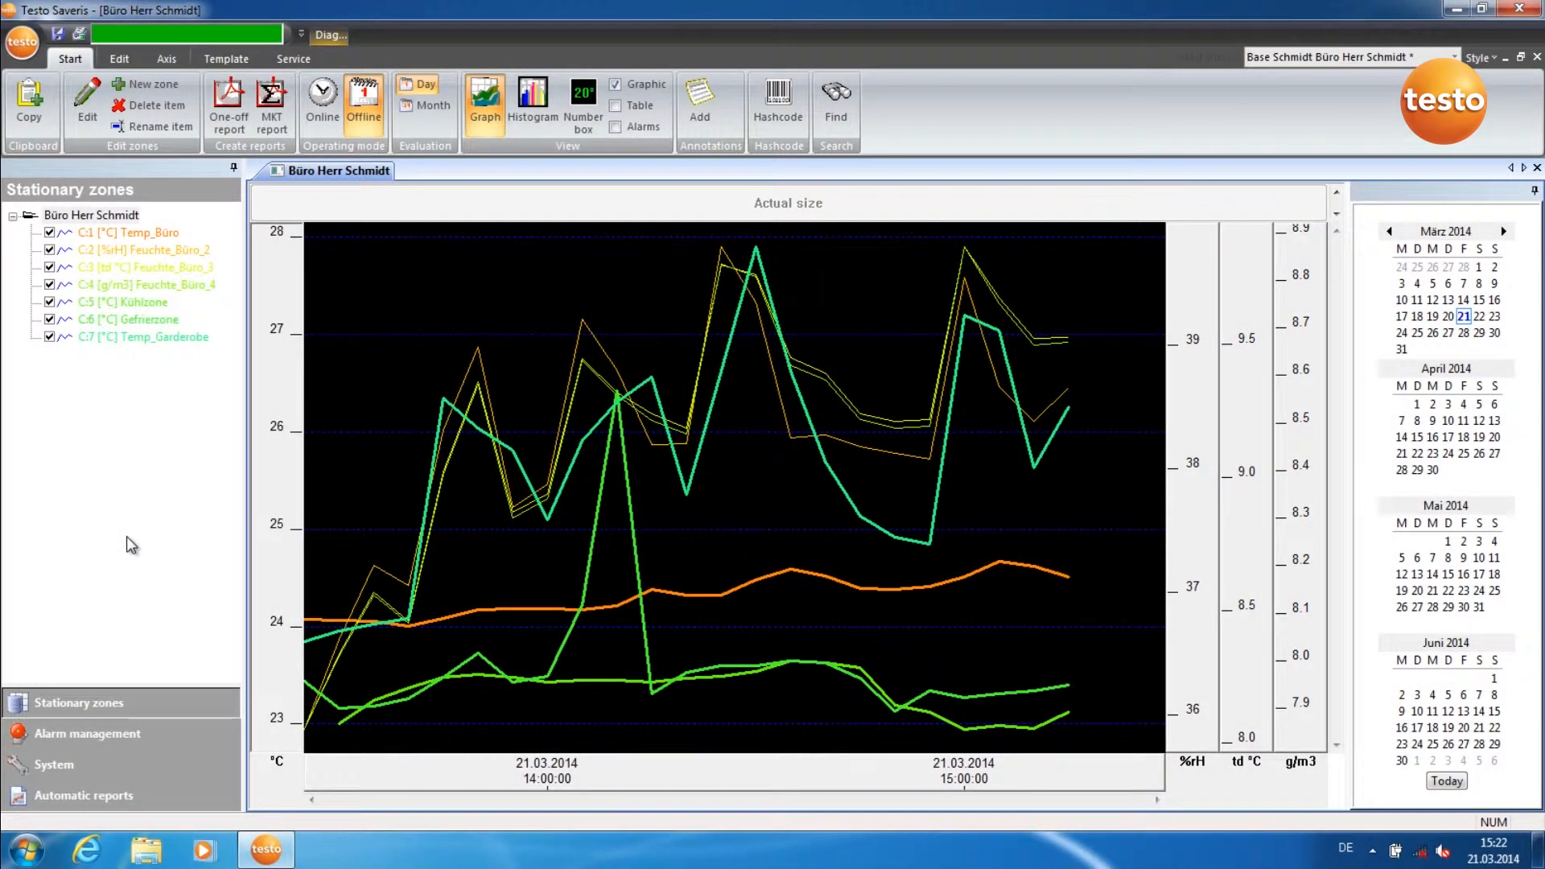
mouse_move(87, 734)
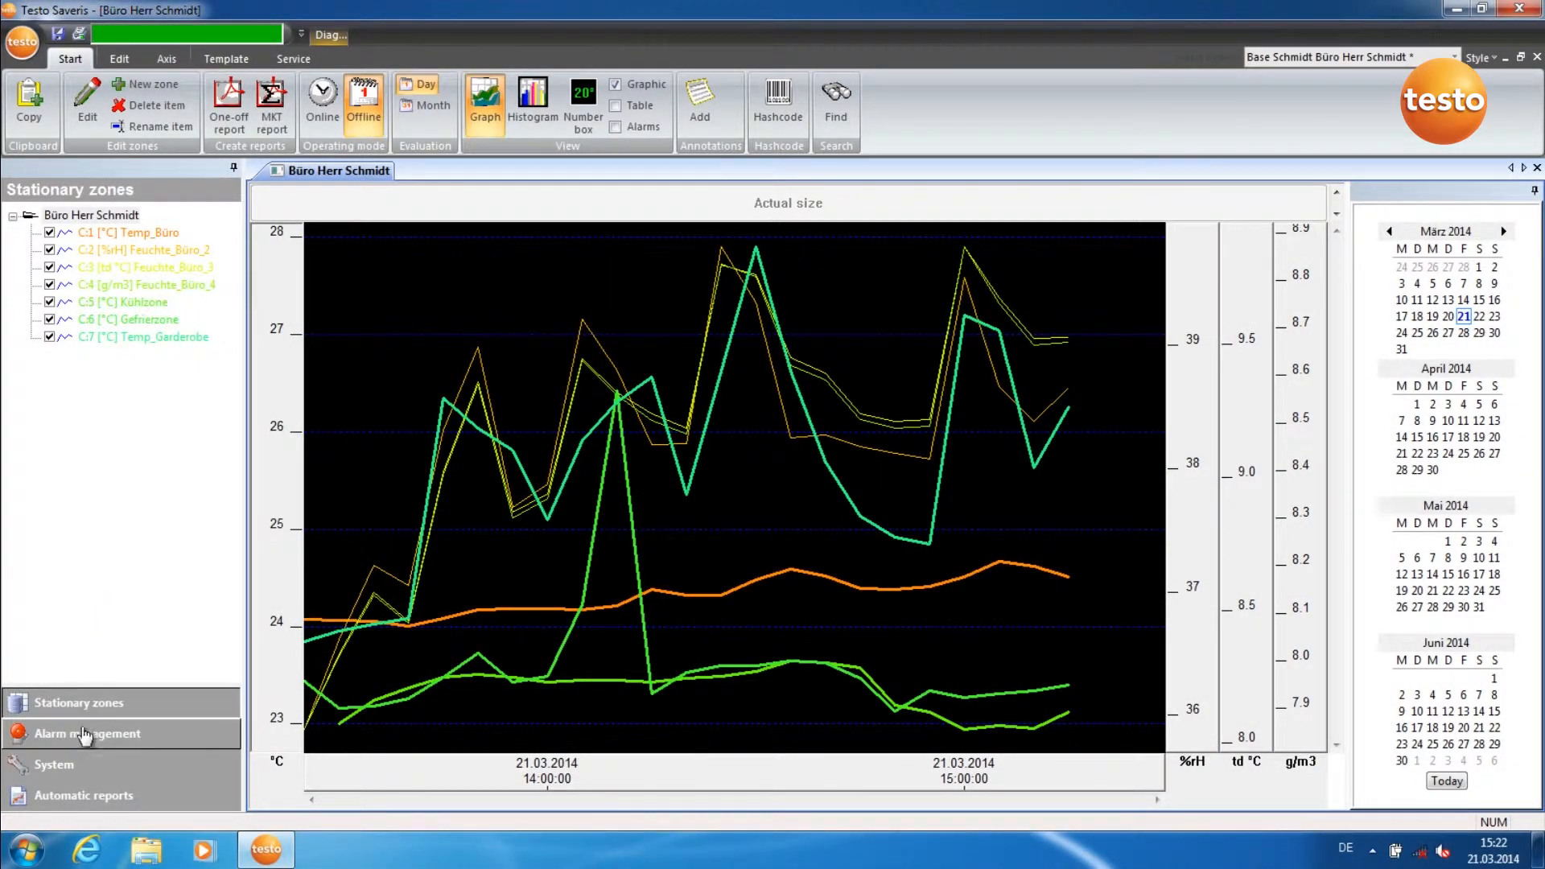
- Show the empty Alarm rules overview under Alarm management
click(87, 733)
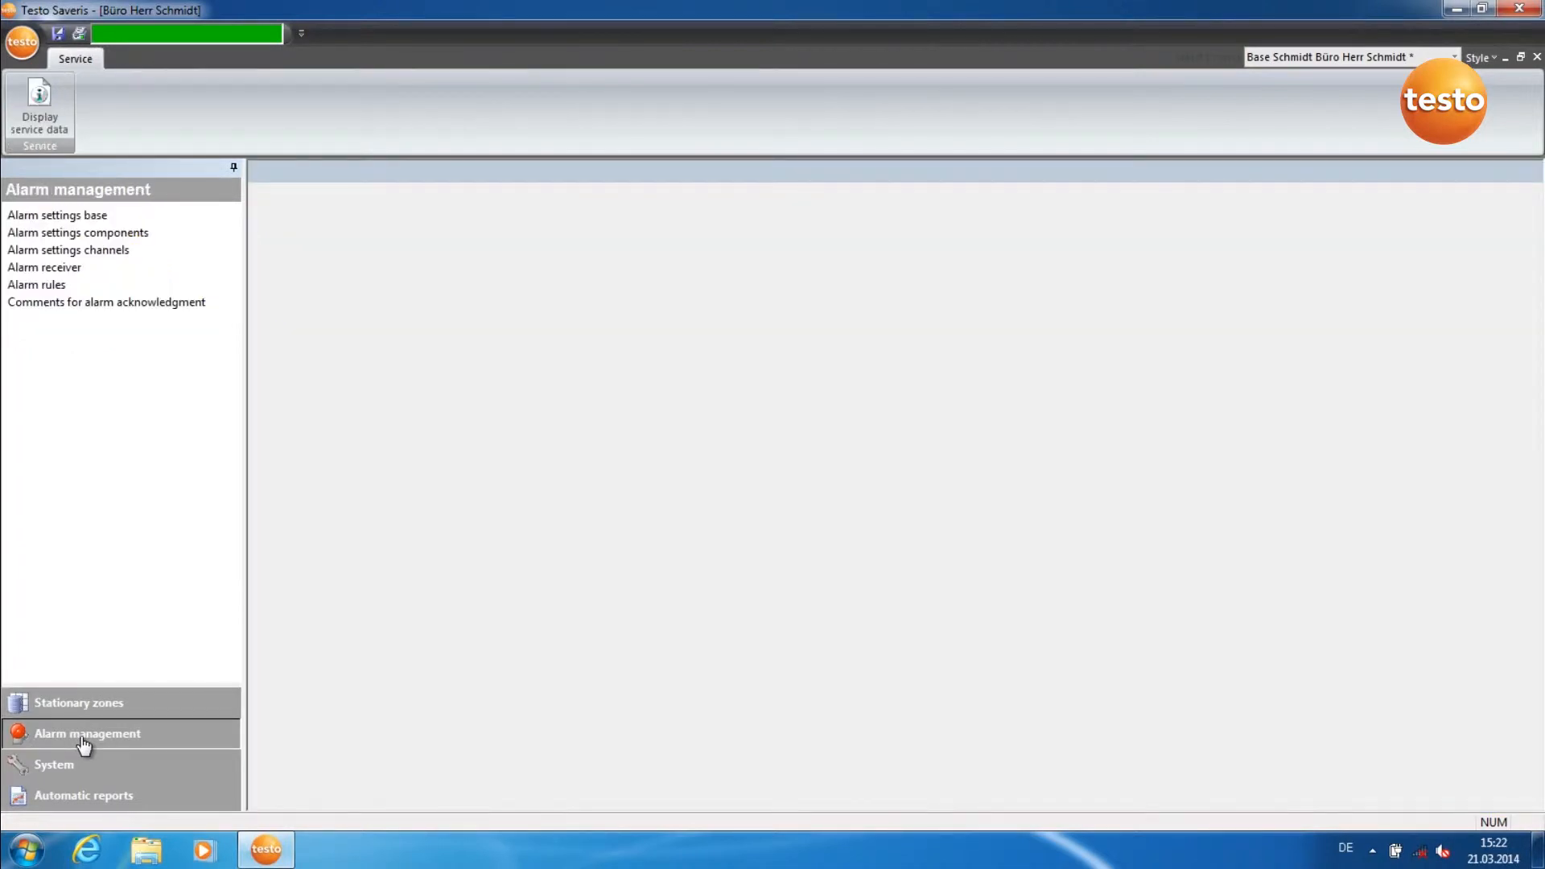
mouse_move(45, 285)
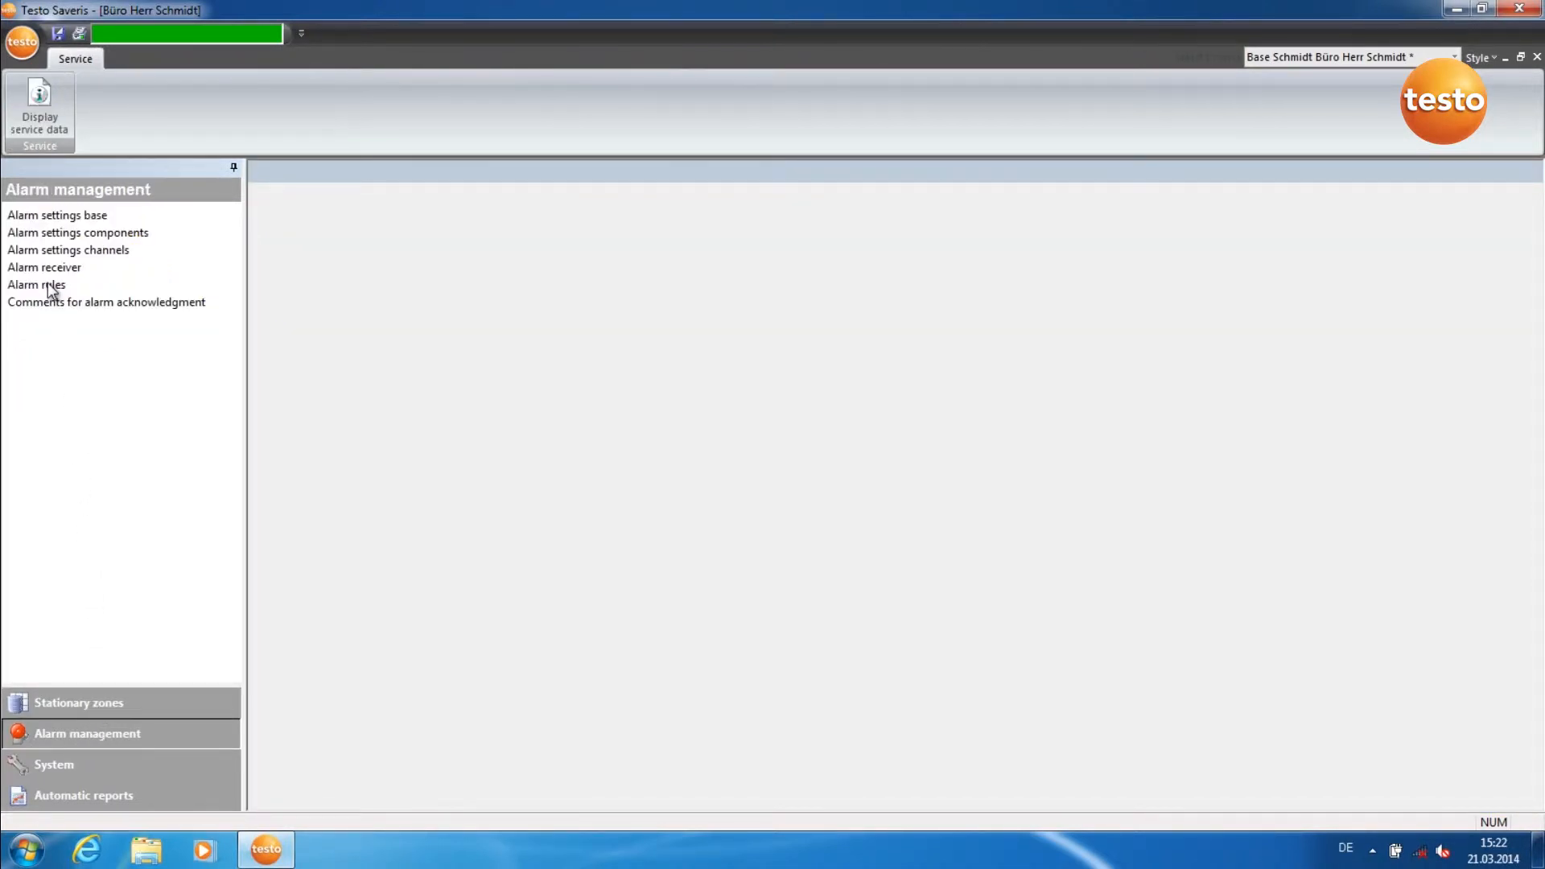
click(37, 284)
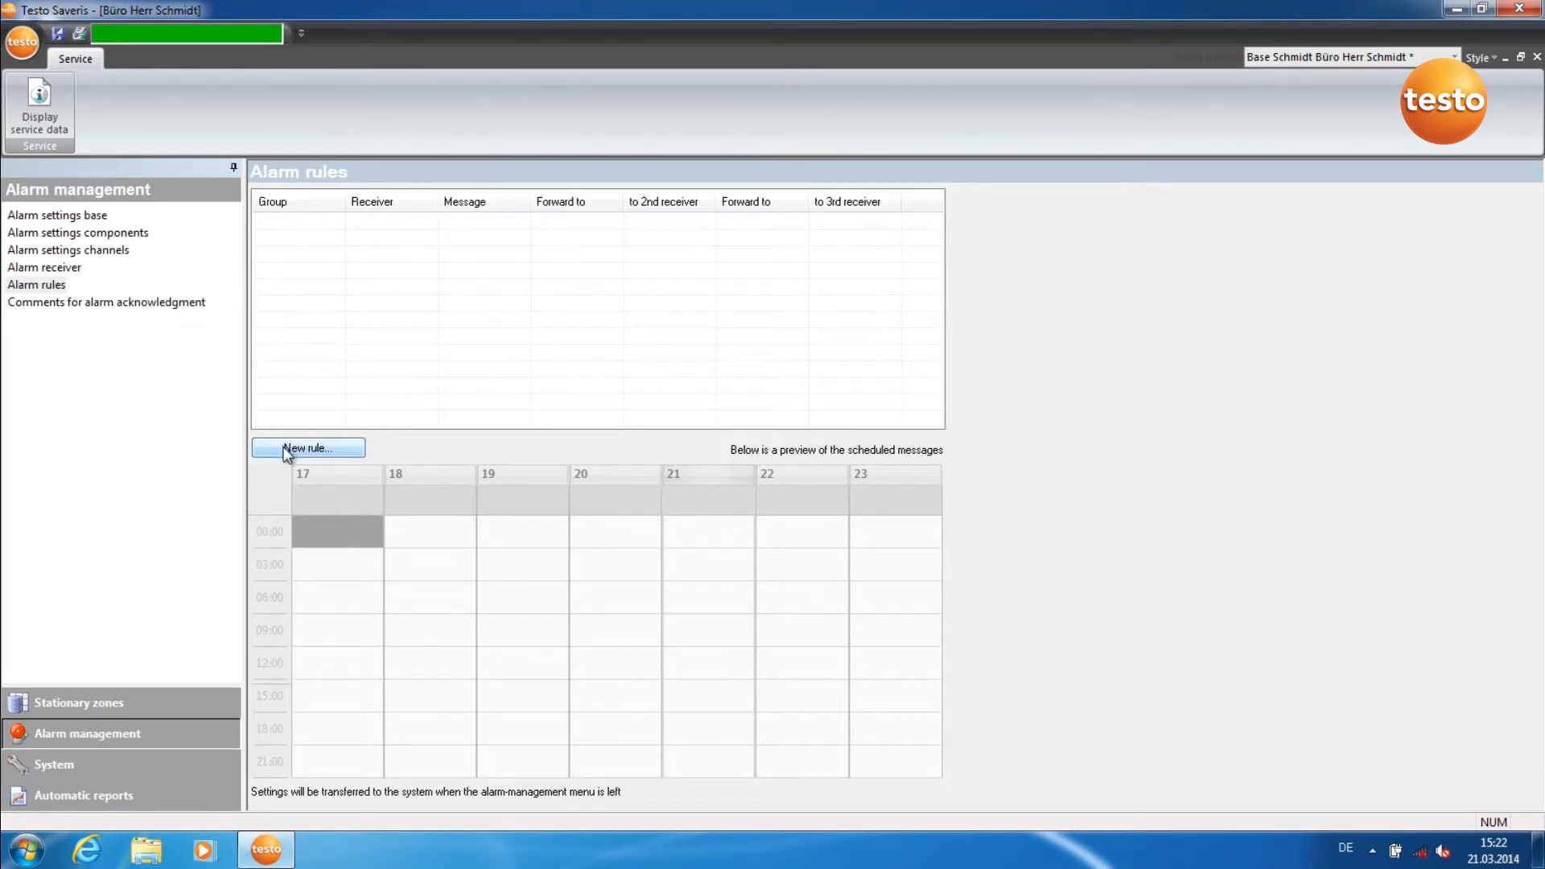
- Begin a new alarm rule for group Hitzefrei with the second listed person as receiver
click(306, 449)
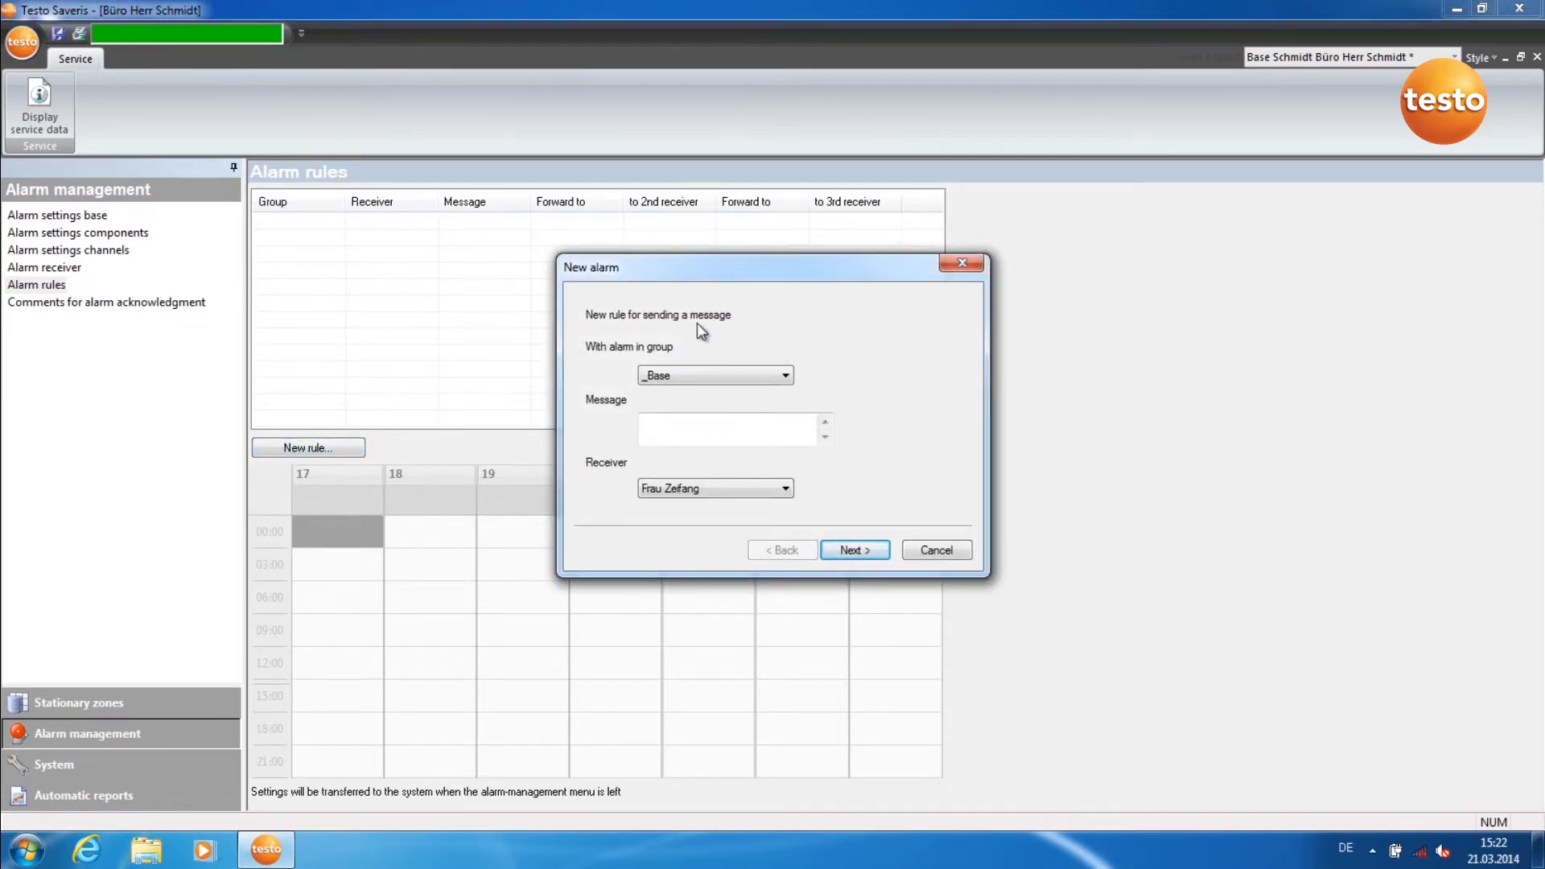
click(783, 375)
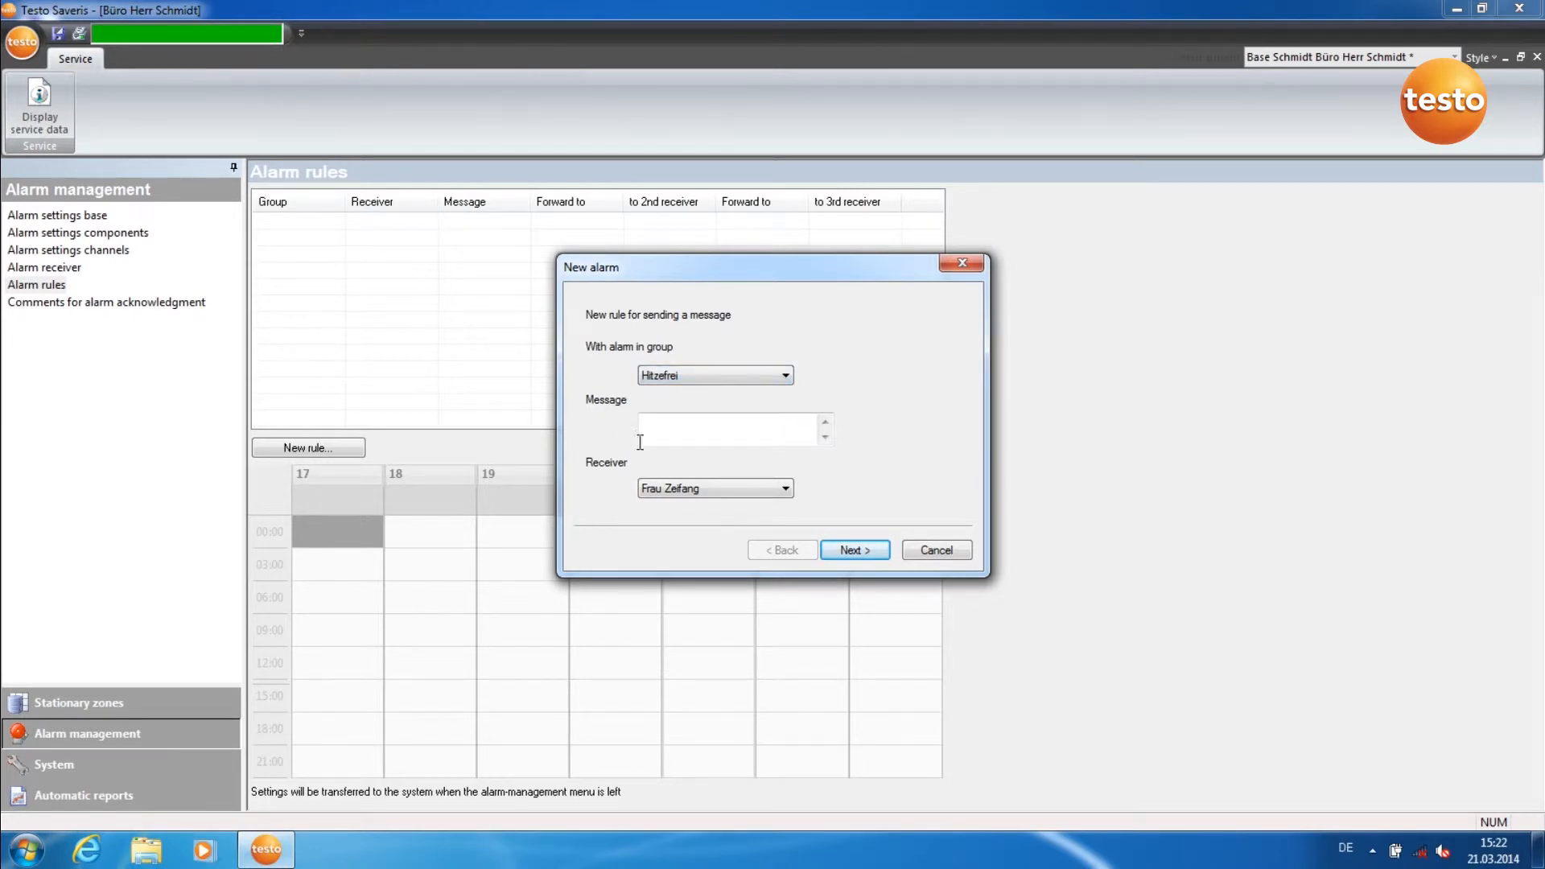
mouse_move(726, 521)
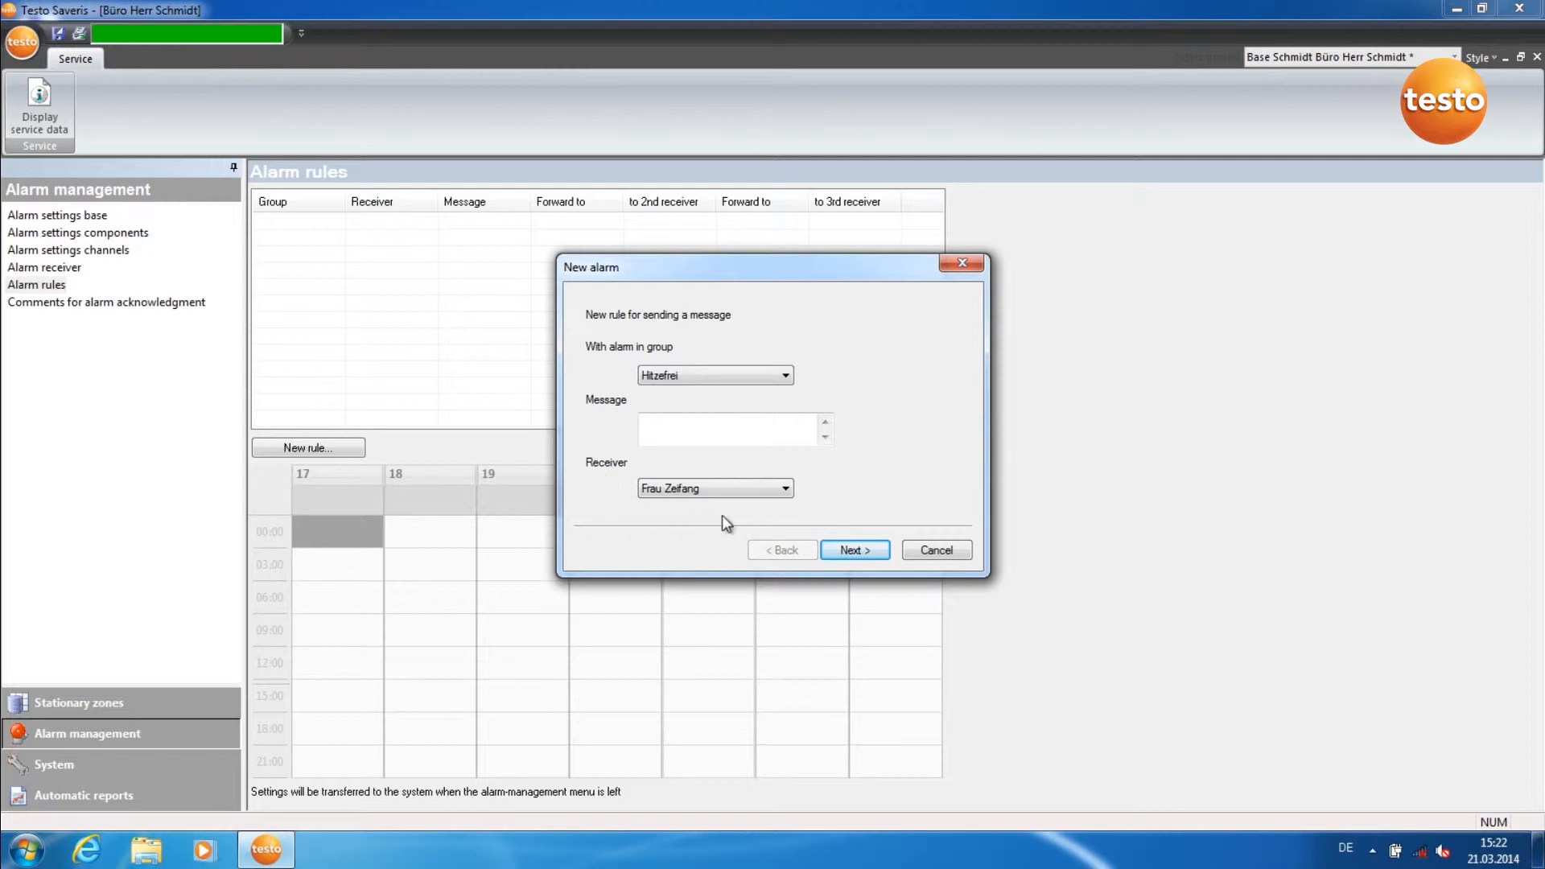
click(785, 488)
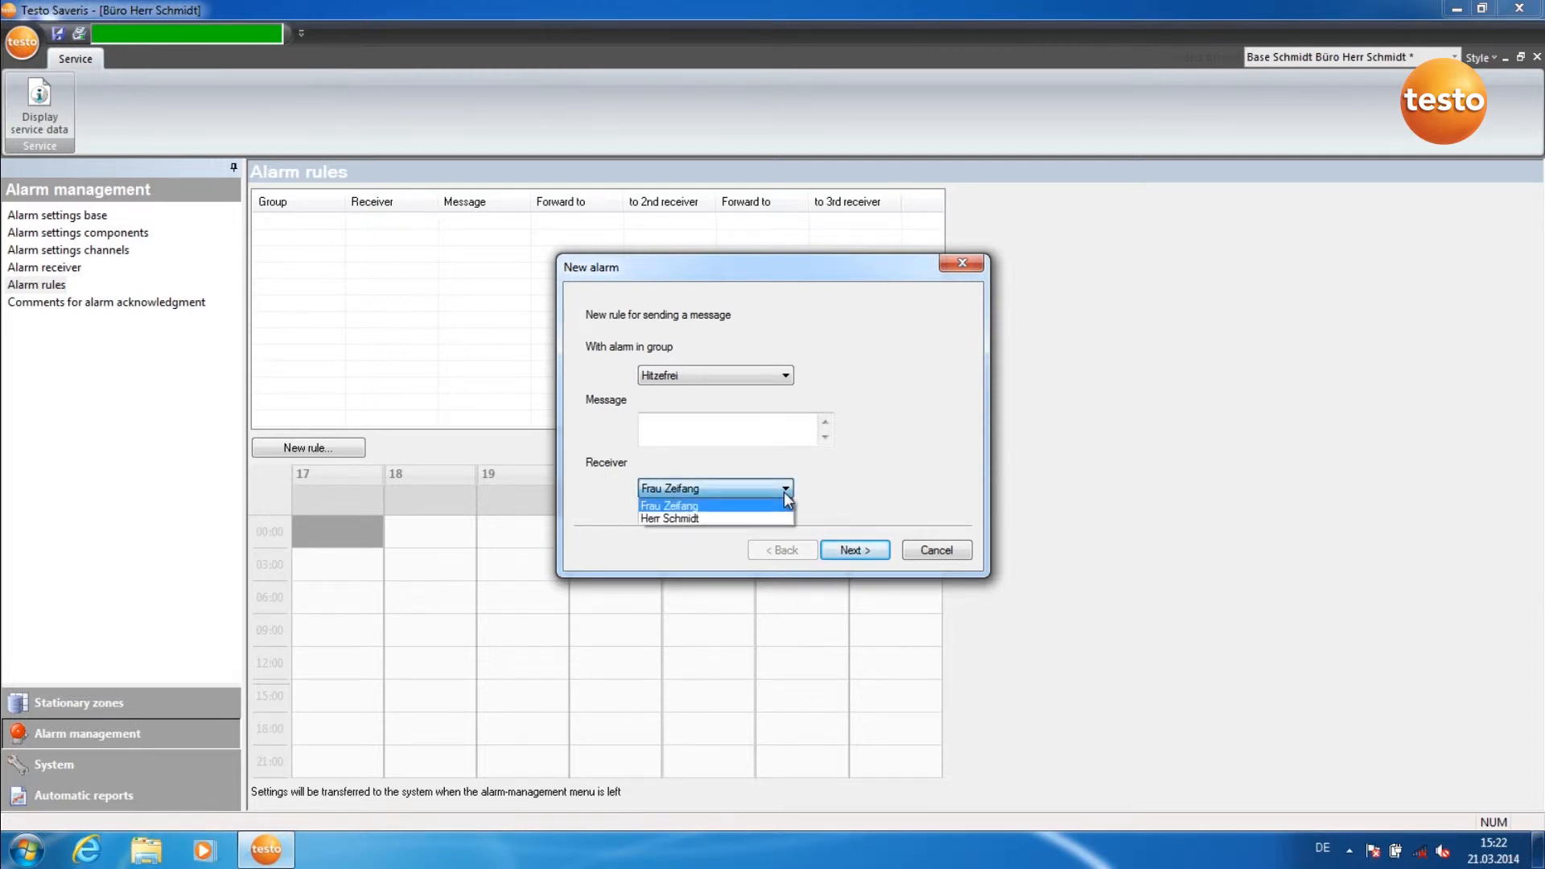
click(668, 518)
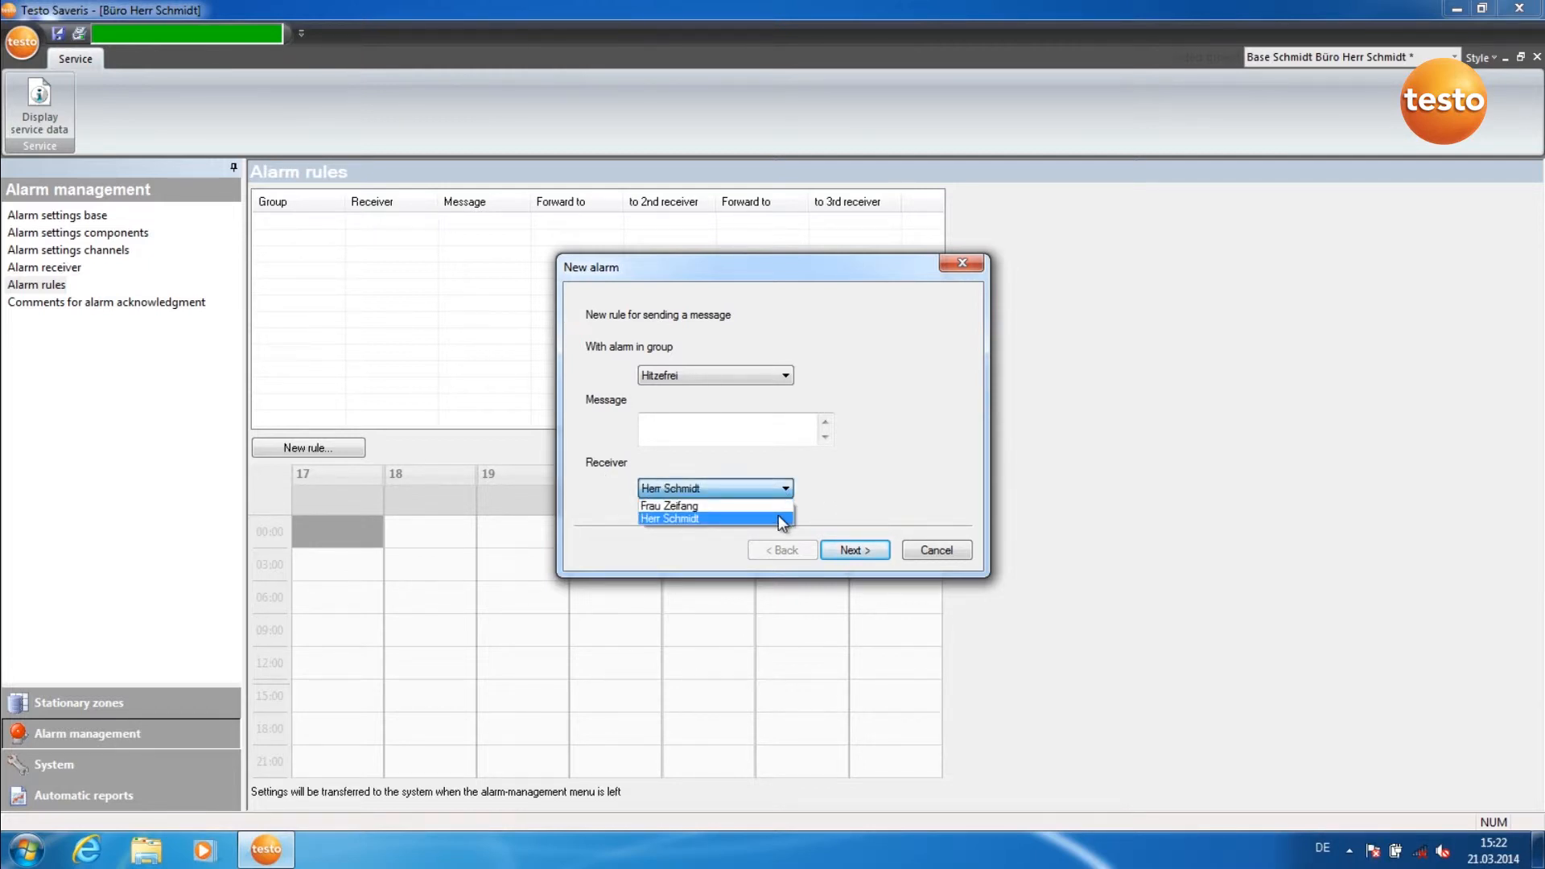
- Enable forwarding of unconfirmed alarms after 15 min to the kept receiver, no further forwarding
click(853, 550)
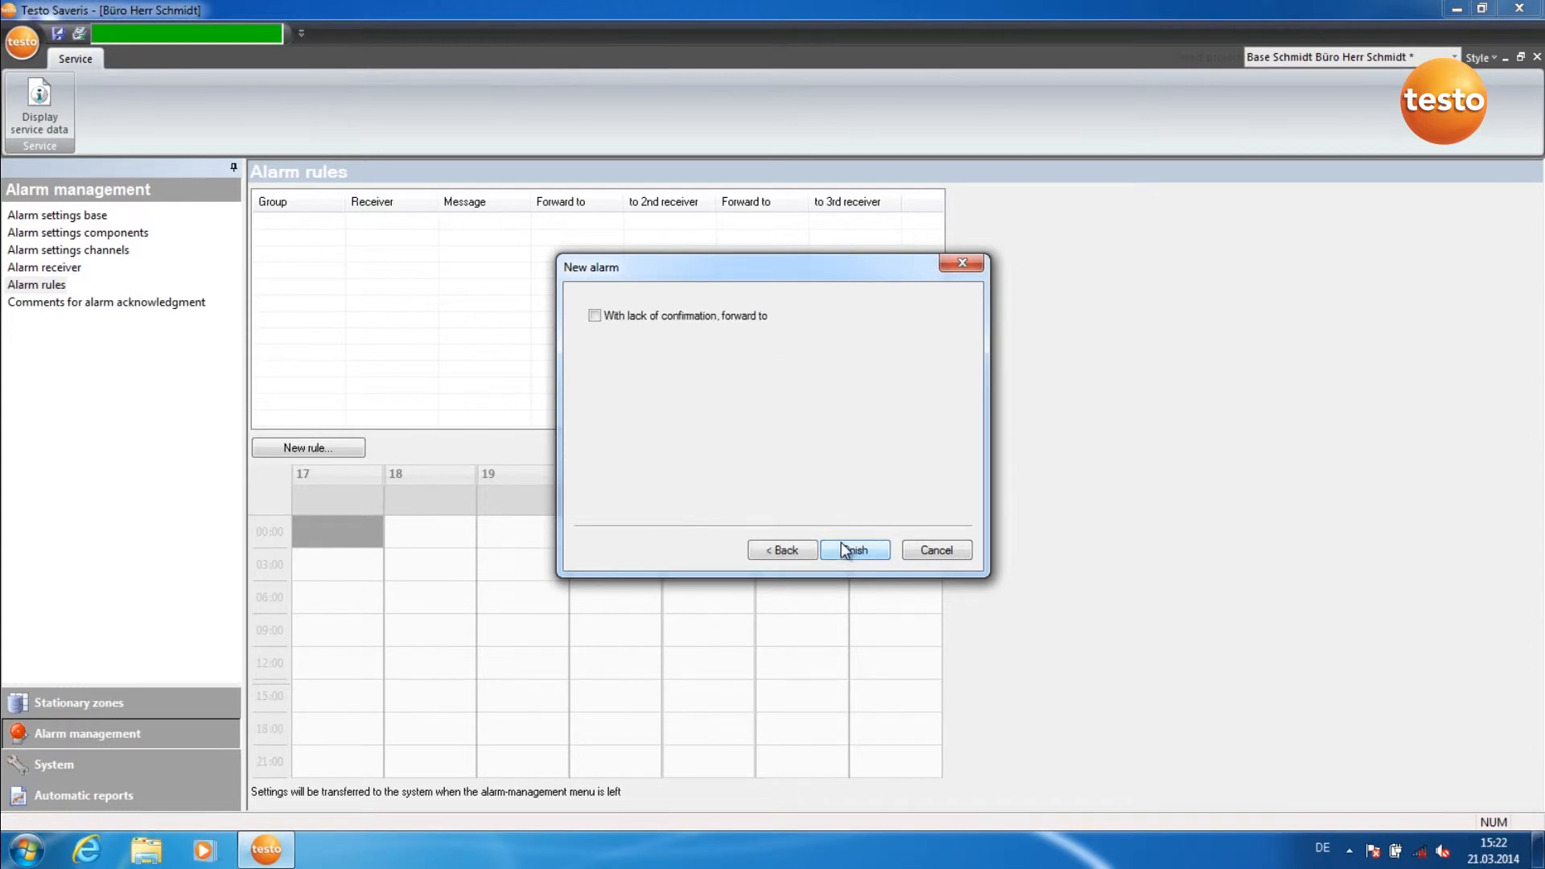
mouse_move(599, 341)
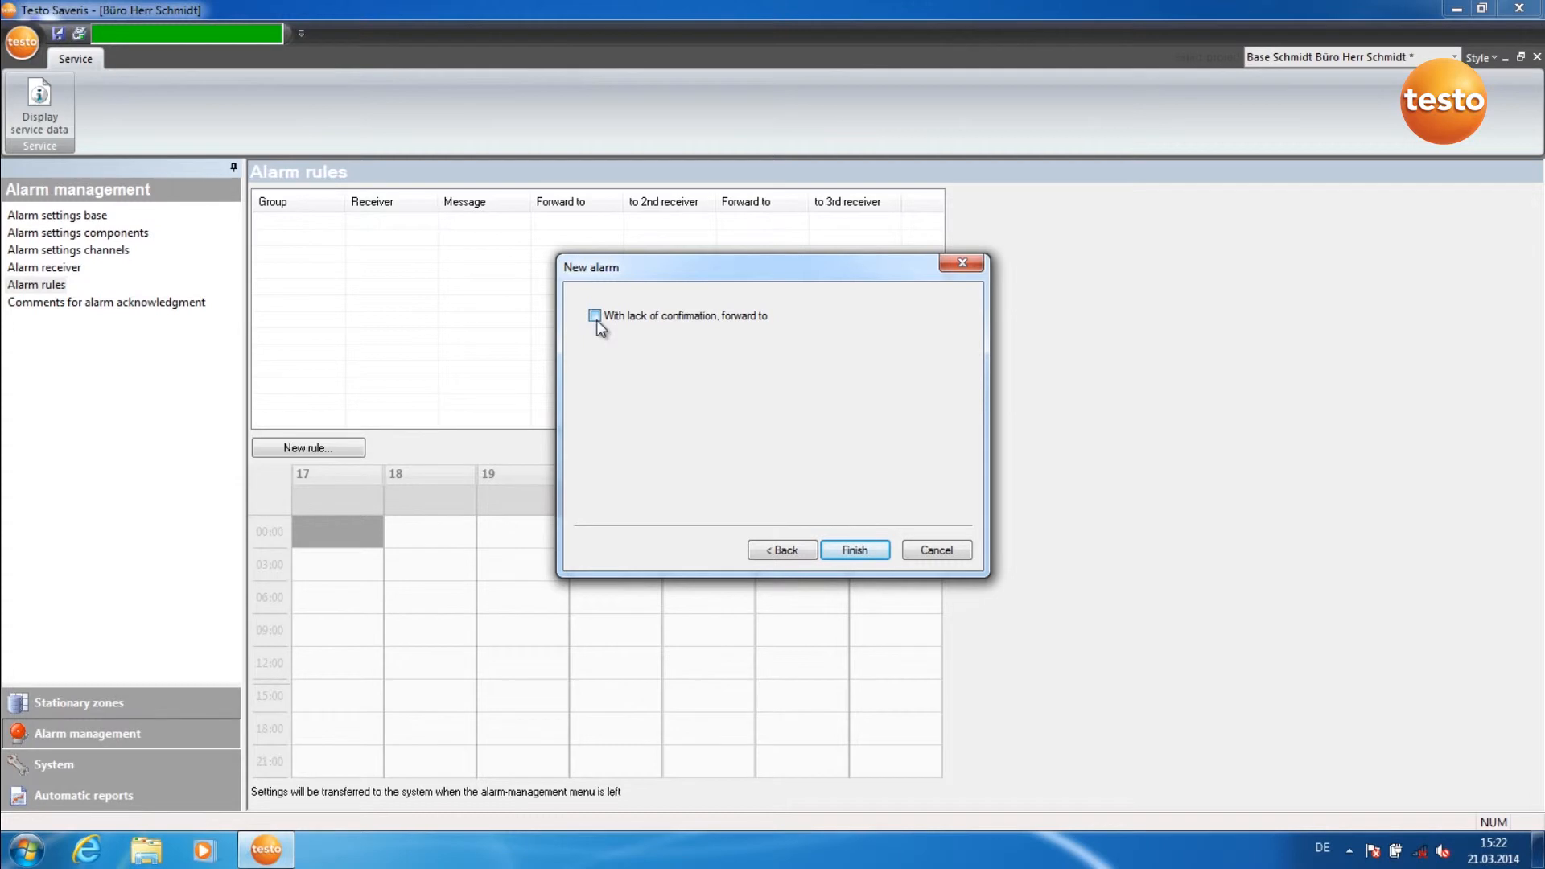
click(593, 315)
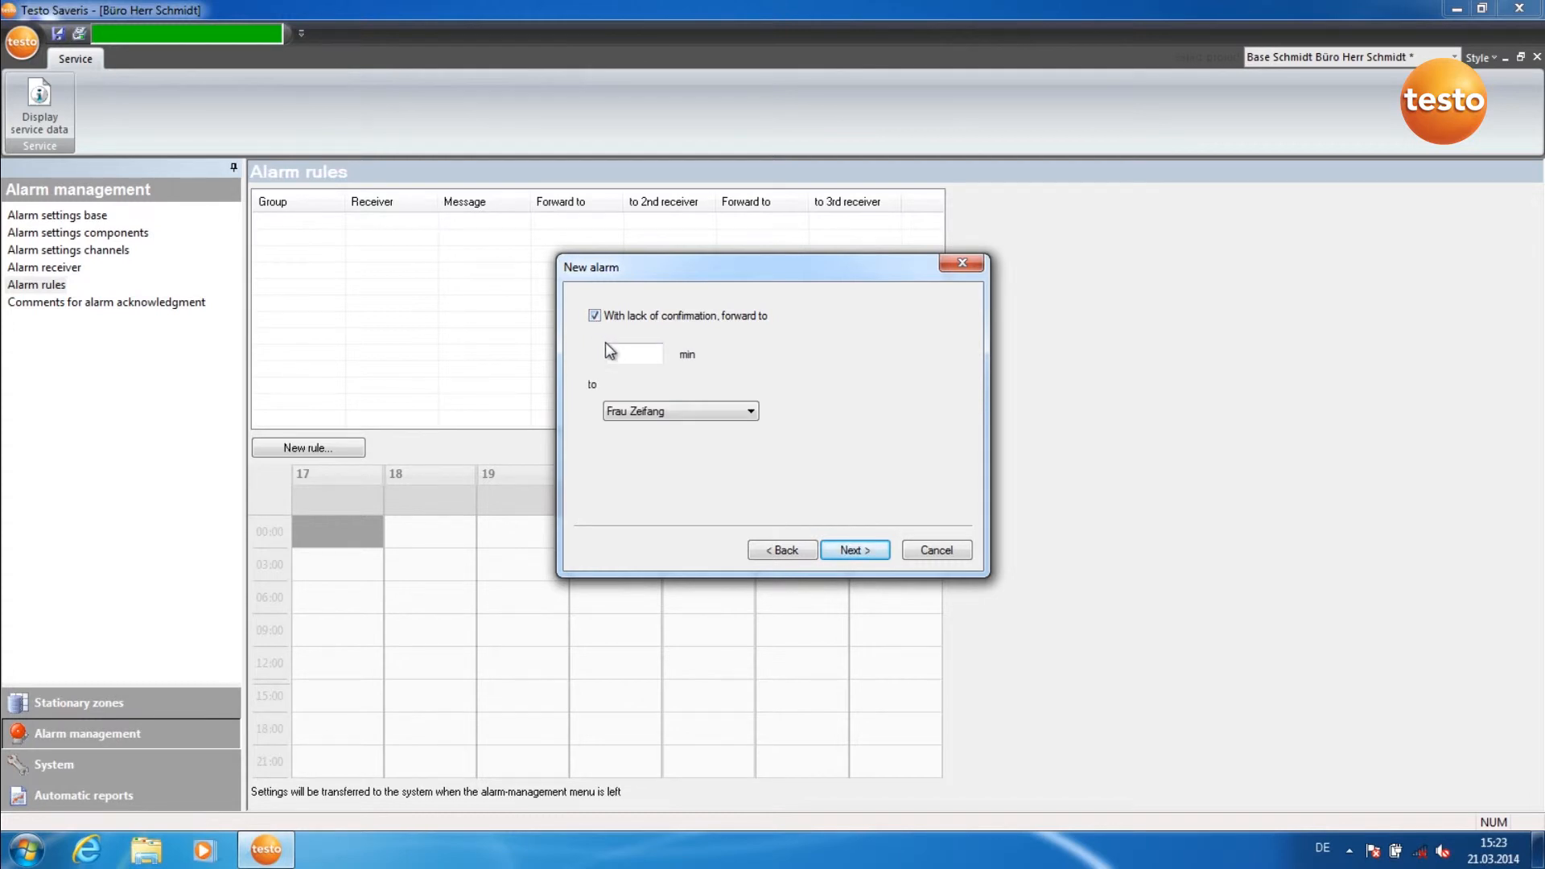
click(632, 354)
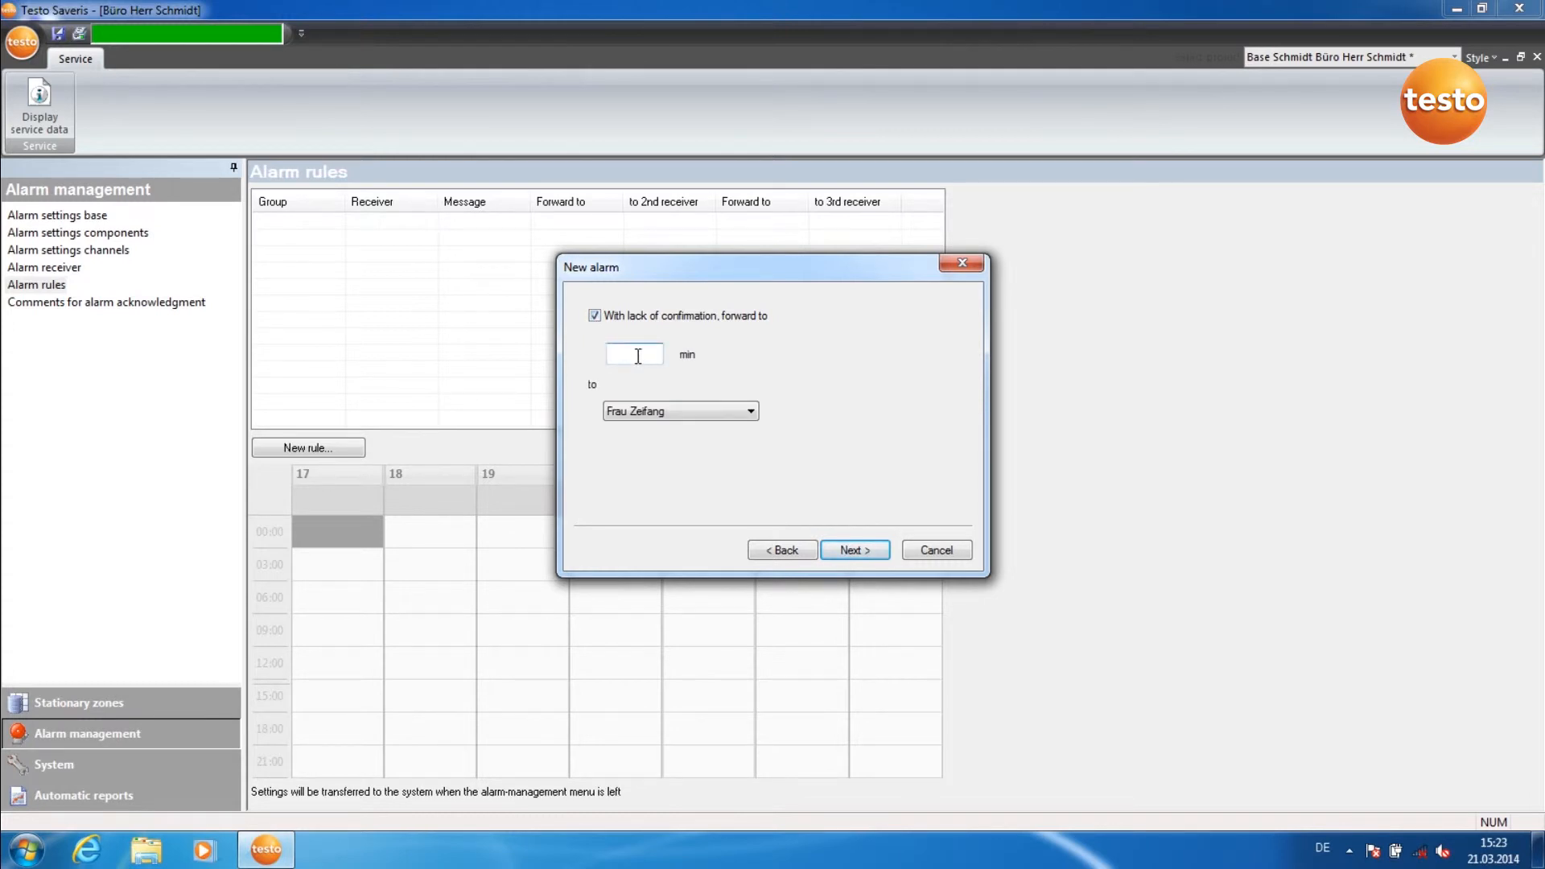
text(15)
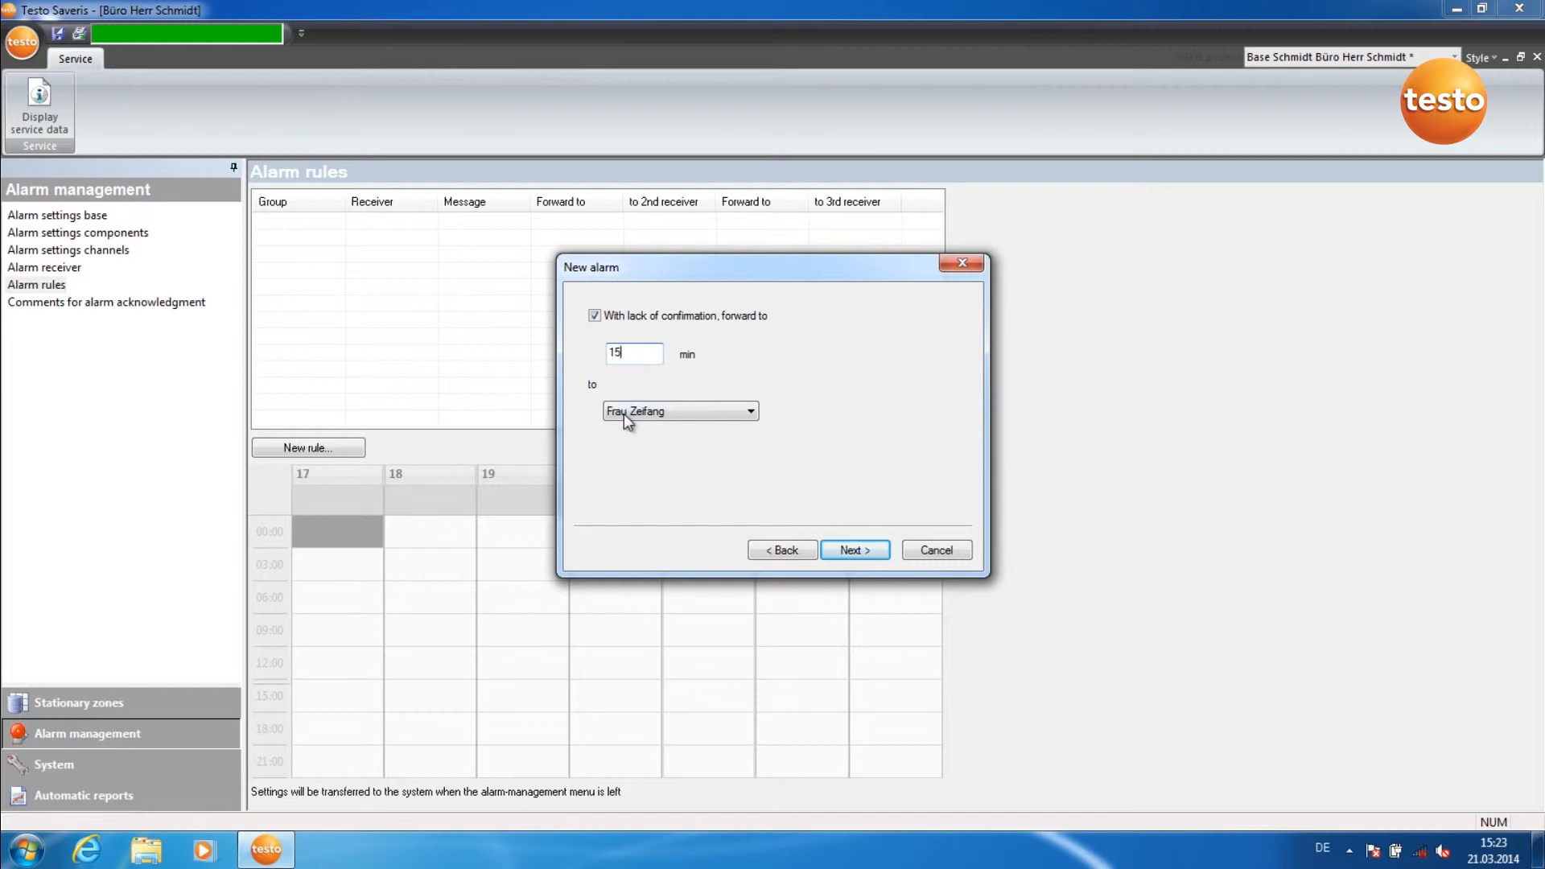
mouse_move(751, 465)
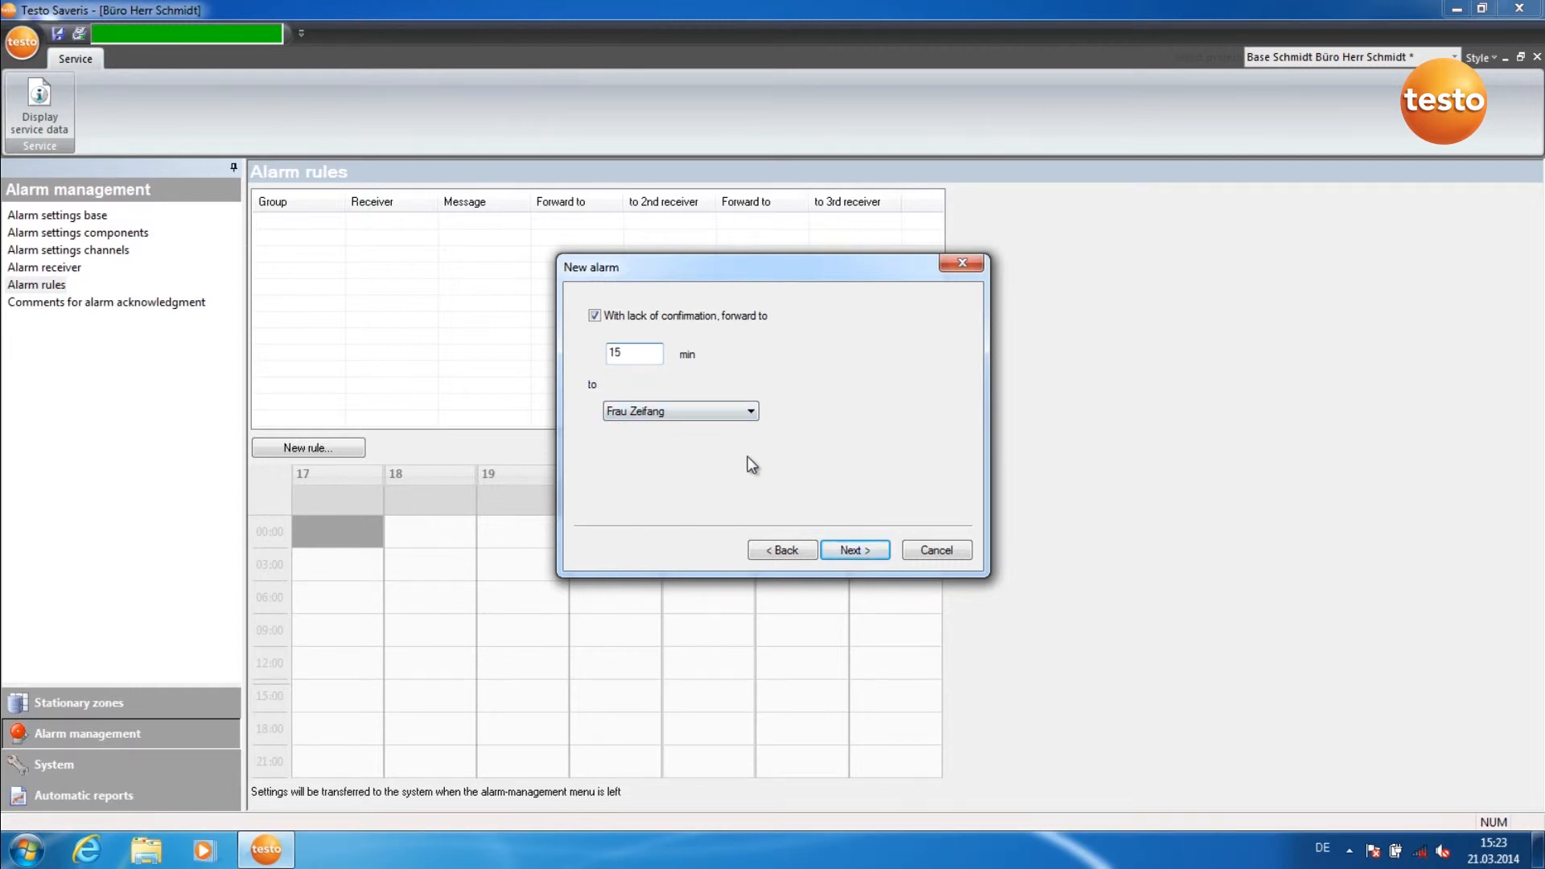
click(594, 316)
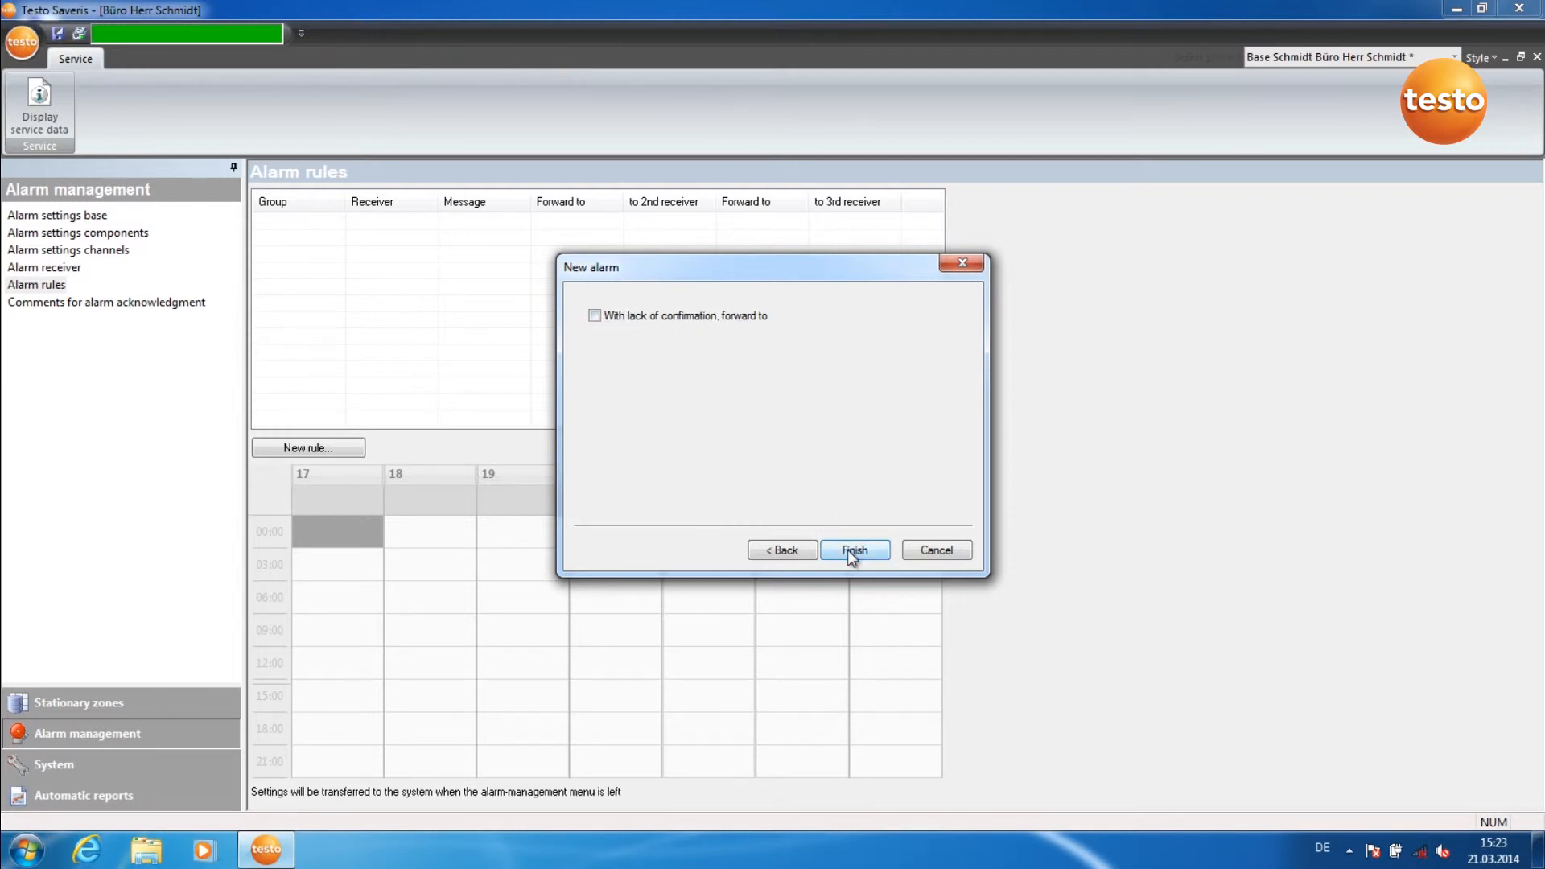
- Finish the Hitzefrei rule and return to Stationary zones so settings transfer to the base
click(855, 550)
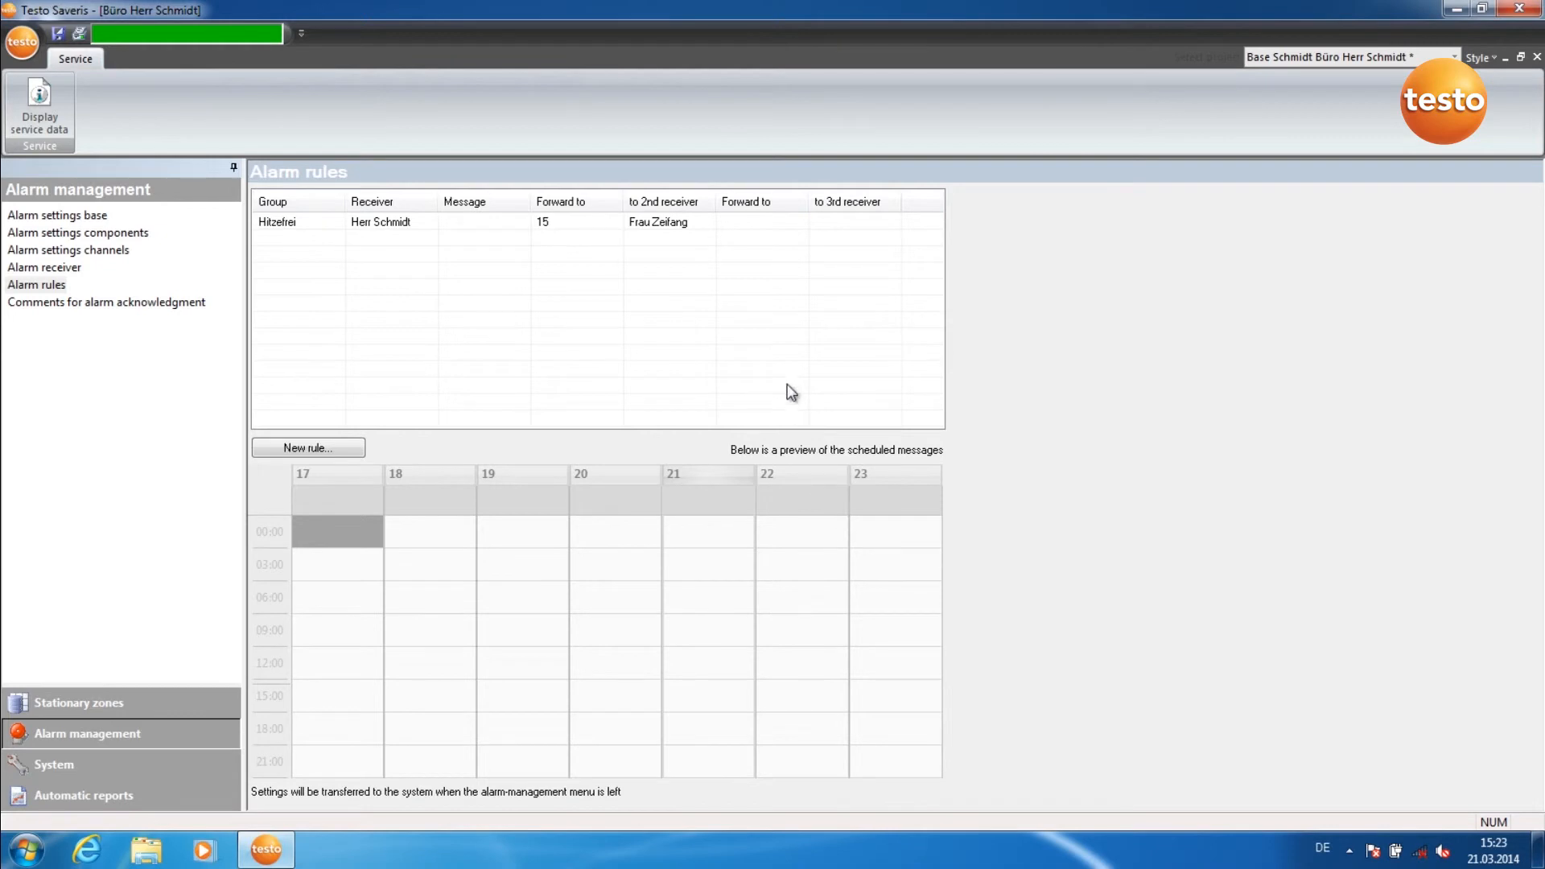
mouse_move(311, 124)
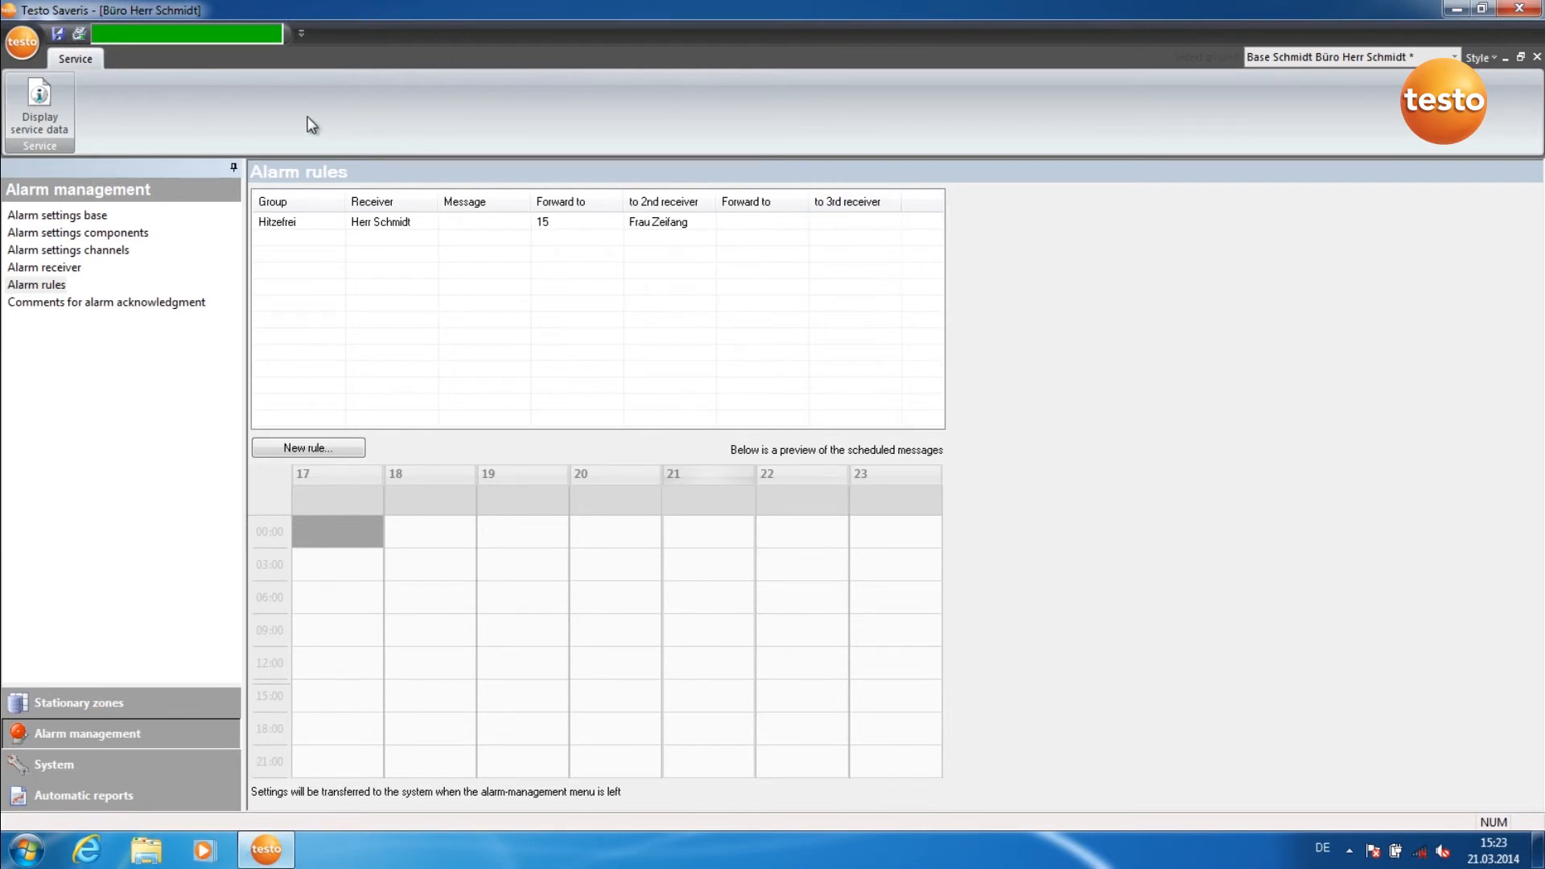
mouse_move(382, 275)
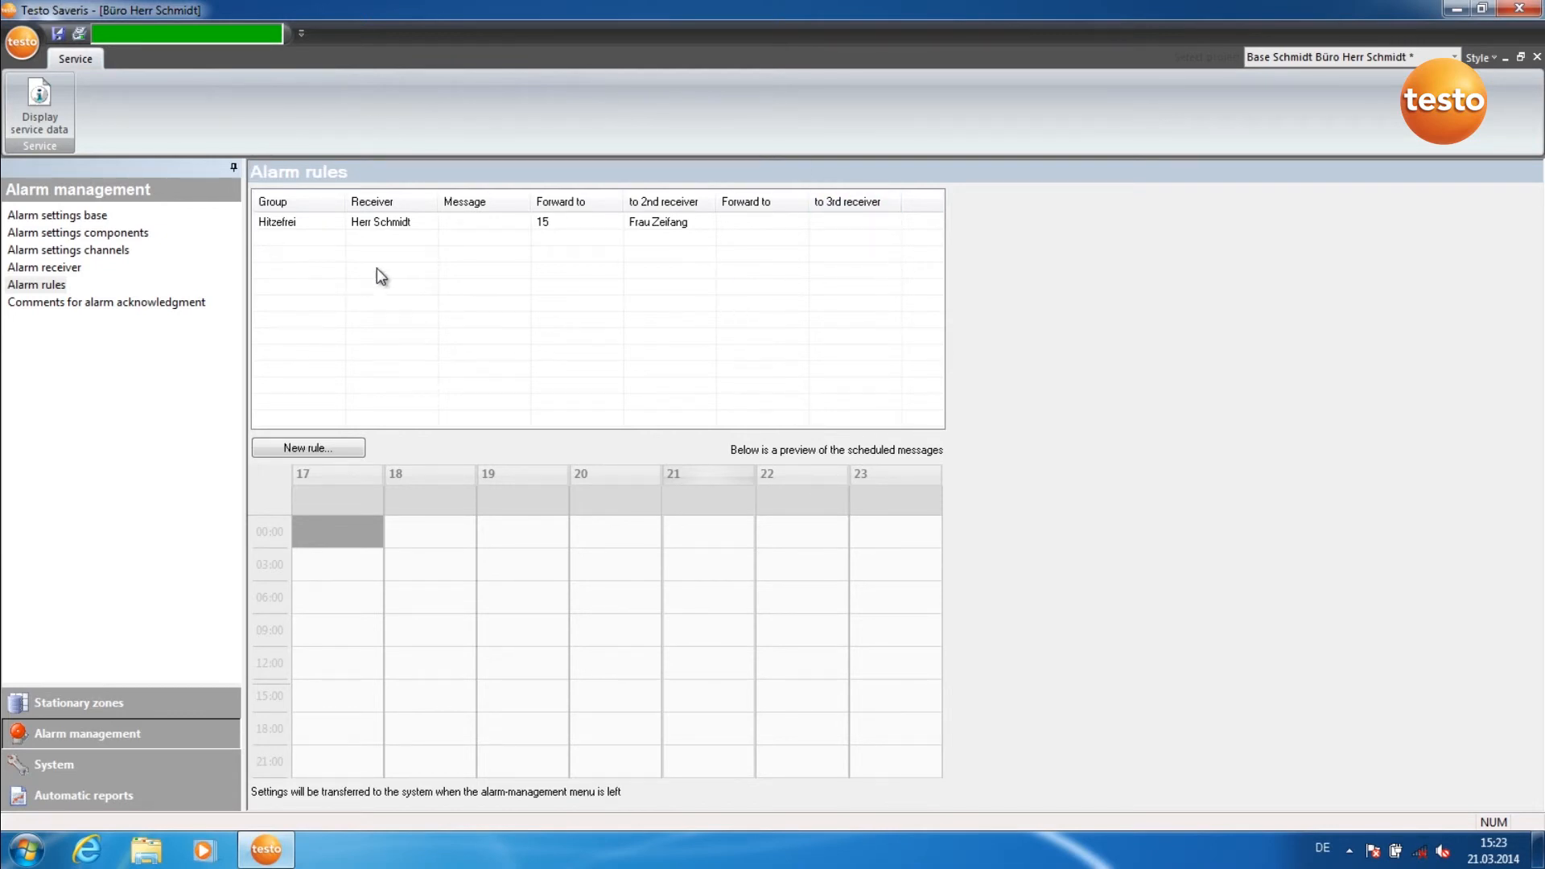
mouse_move(5, 641)
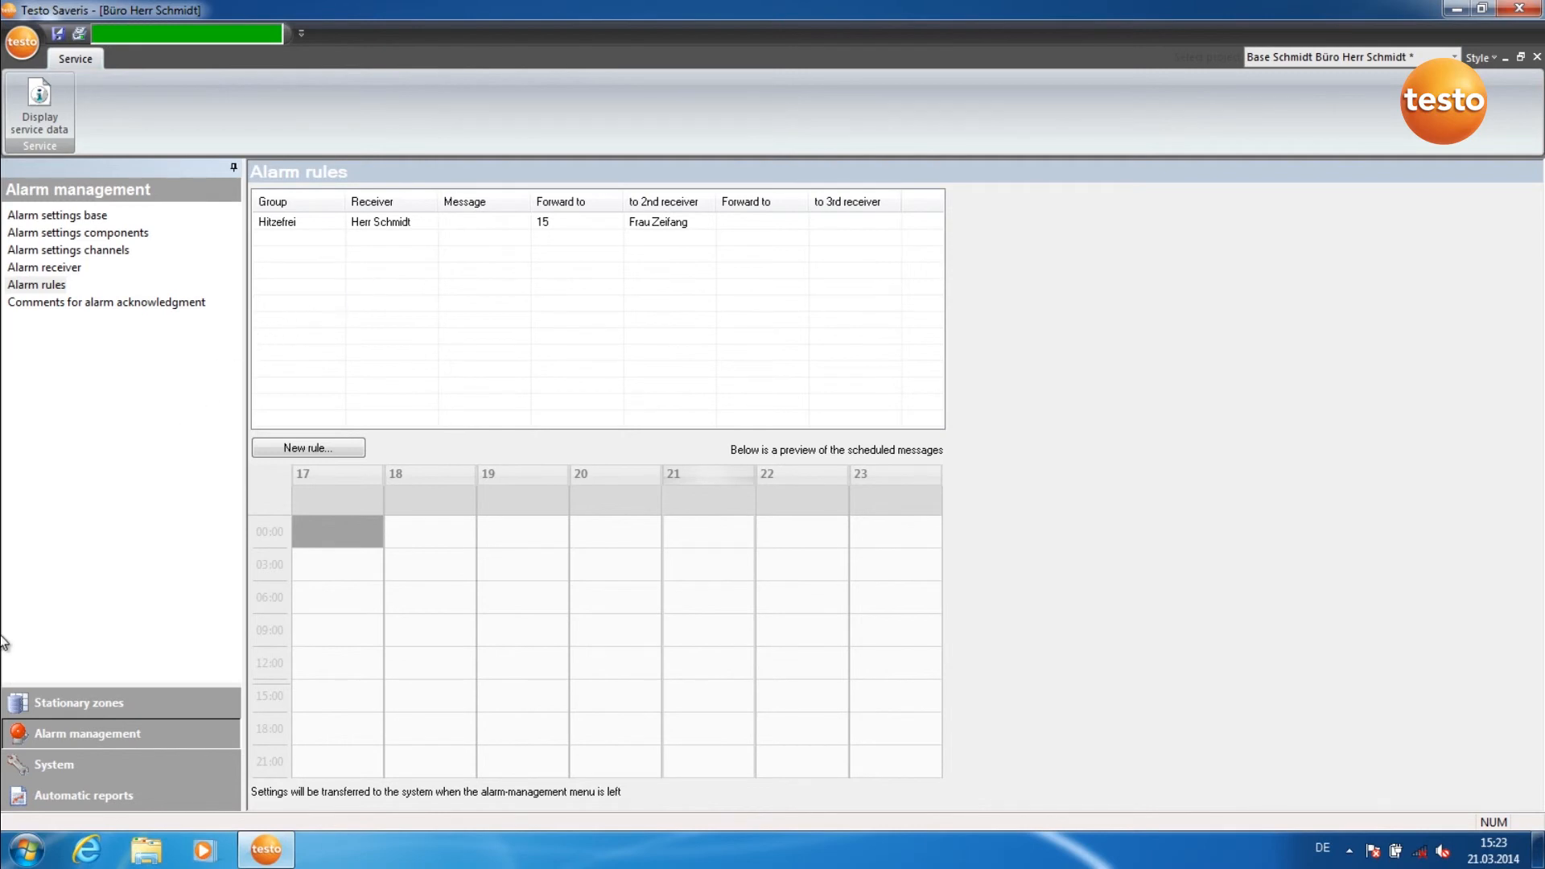
mouse_move(79, 704)
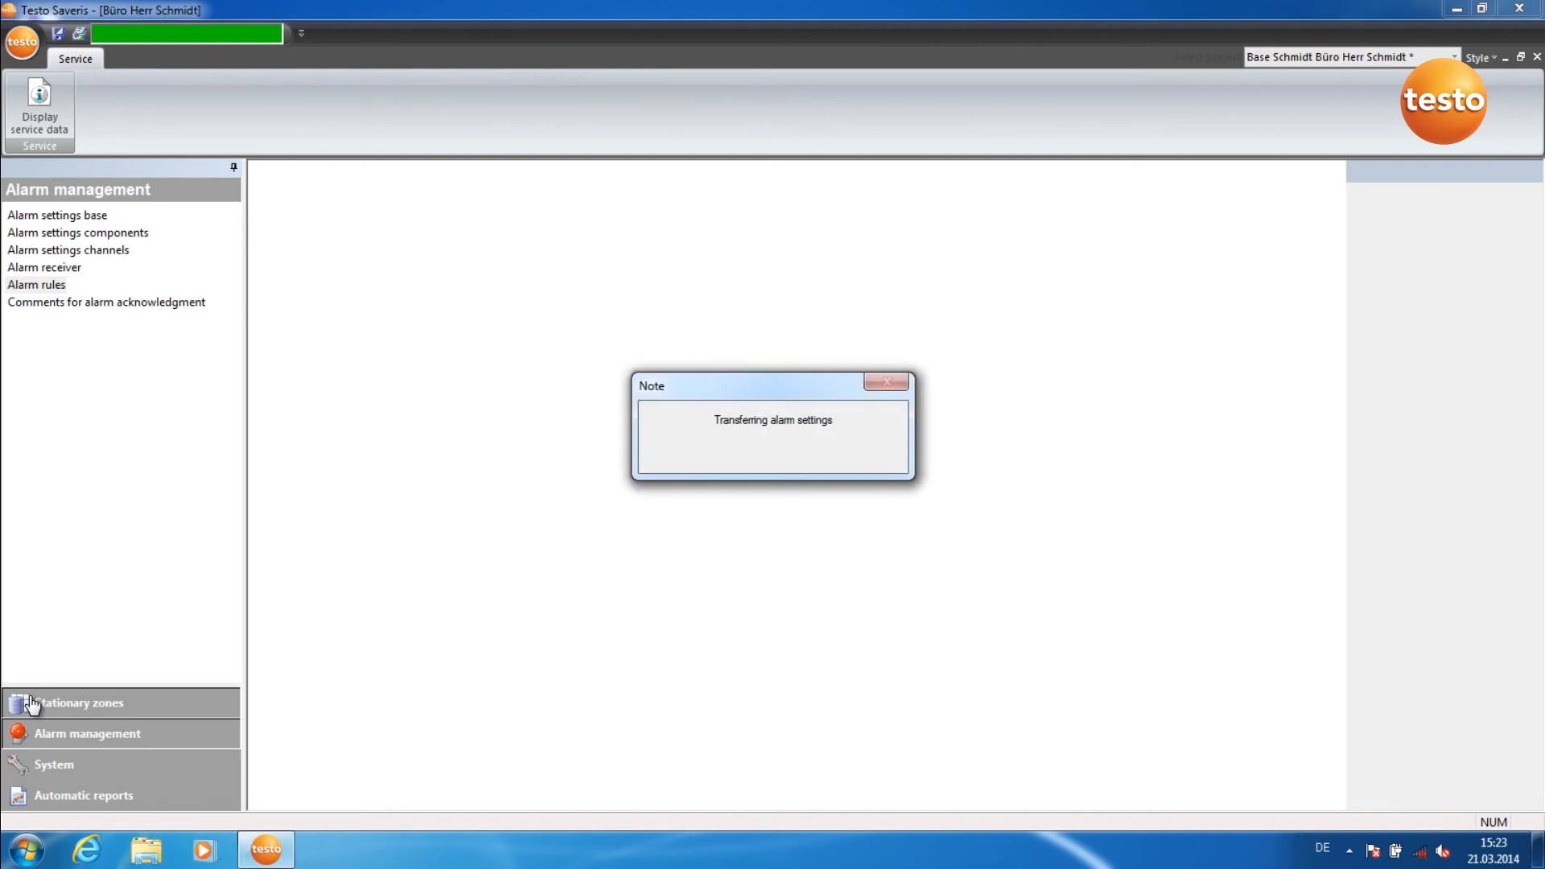
click(77, 704)
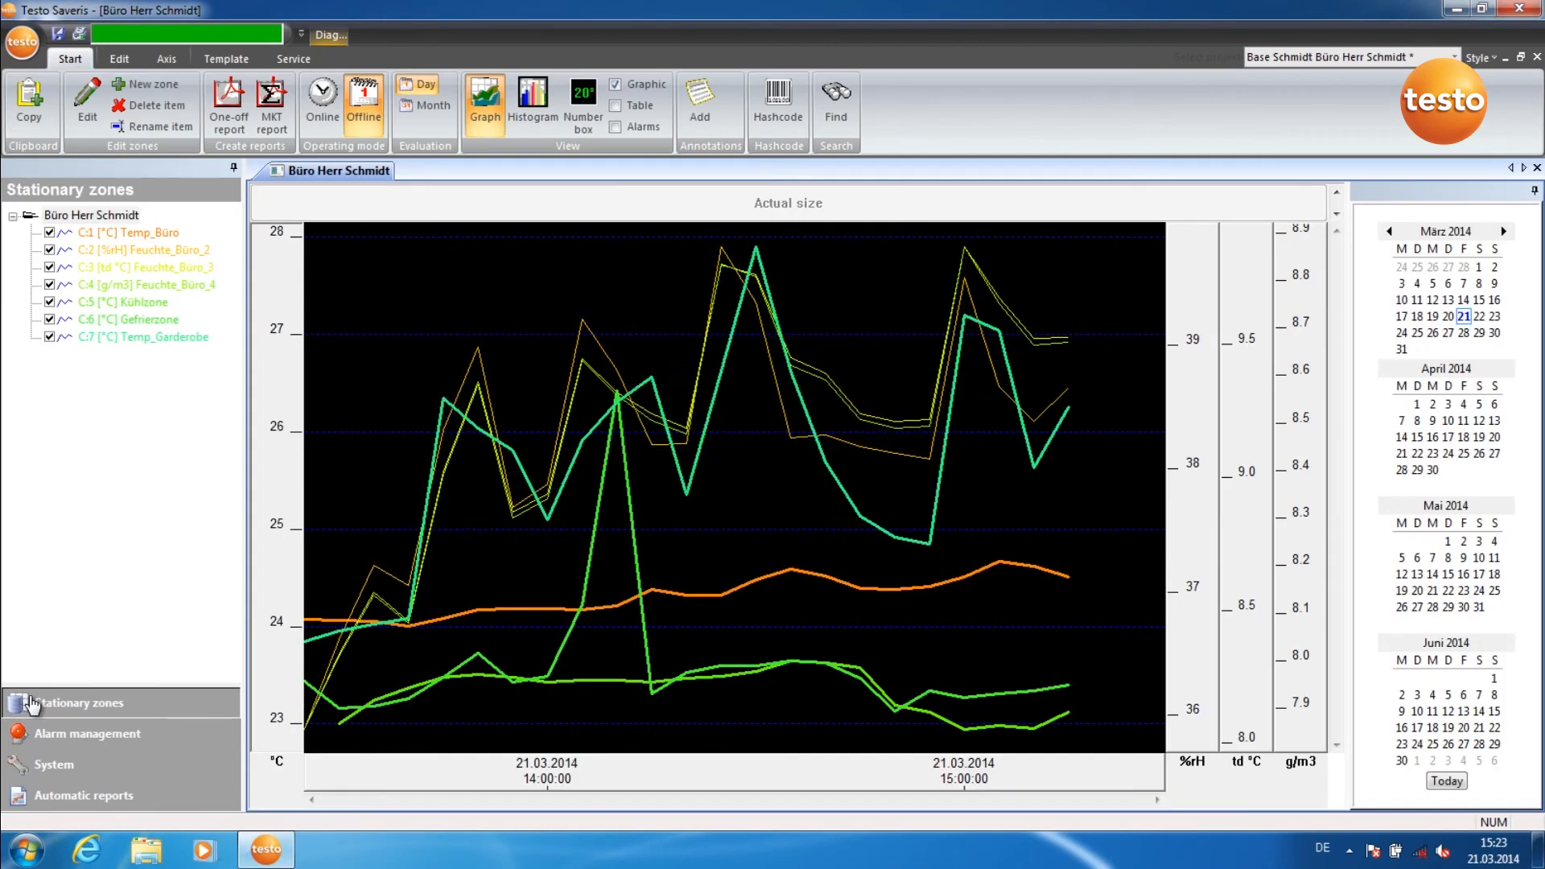